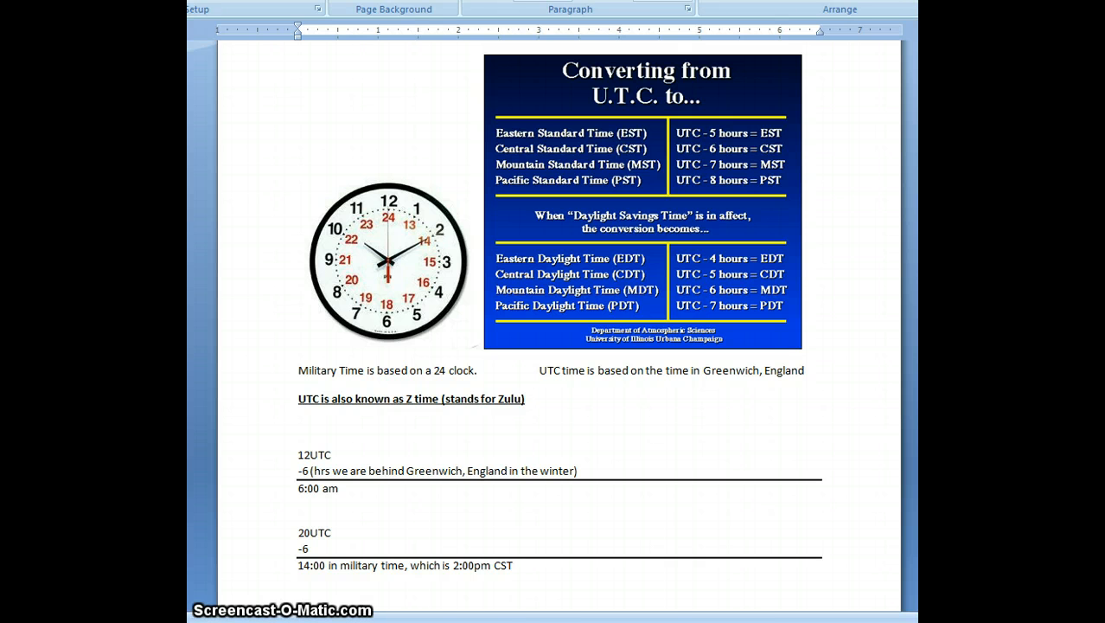
click(522, 398)
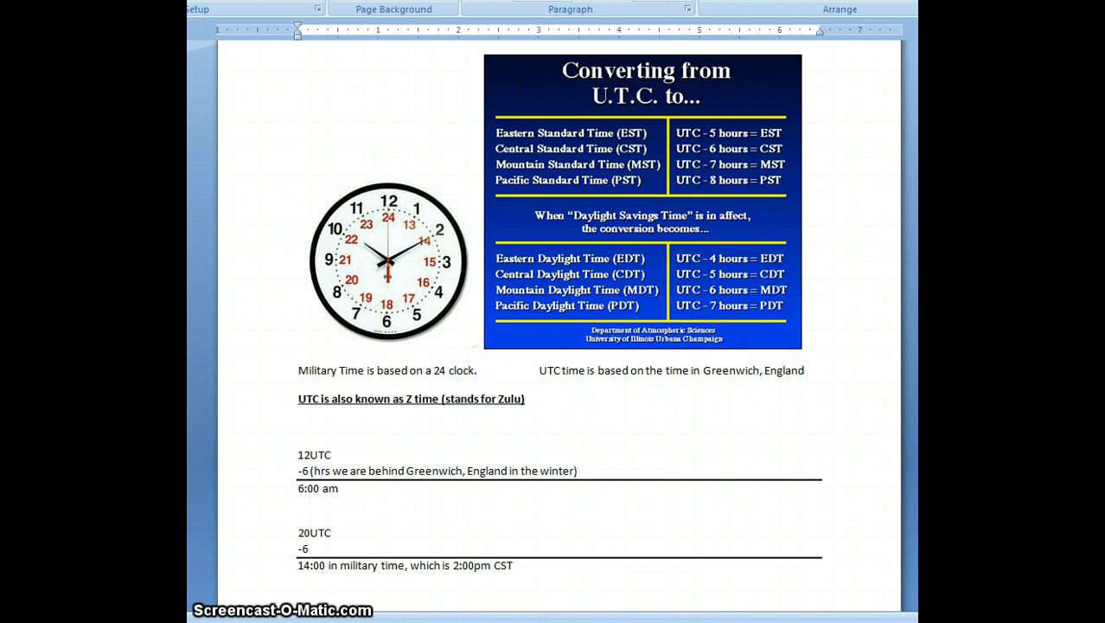
click(526, 397)
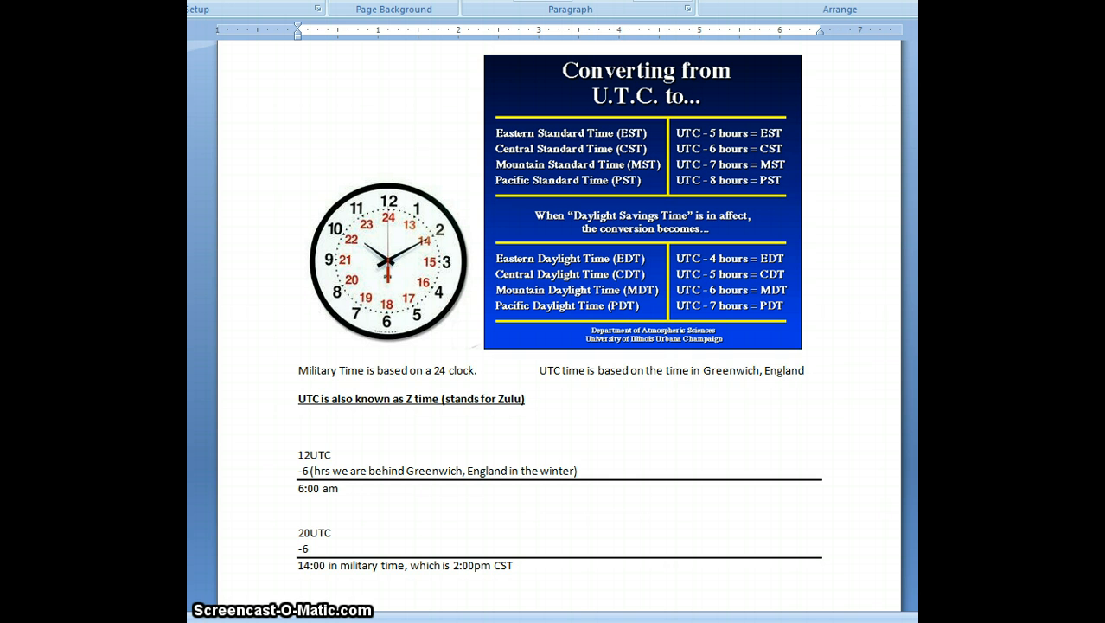
click(526, 398)
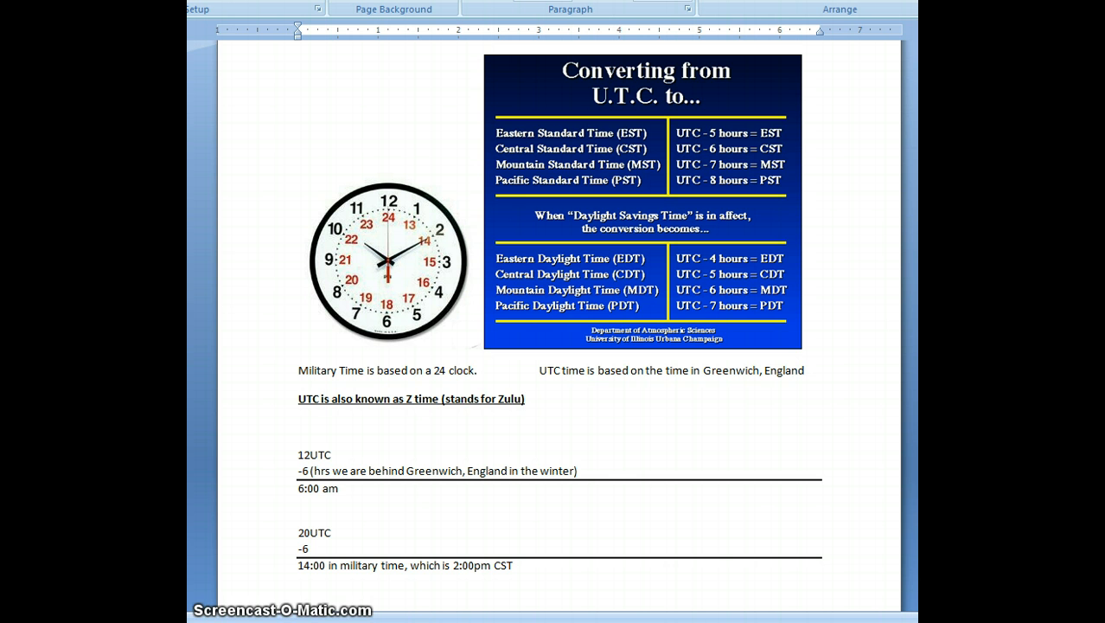
mouse_move(368, 201)
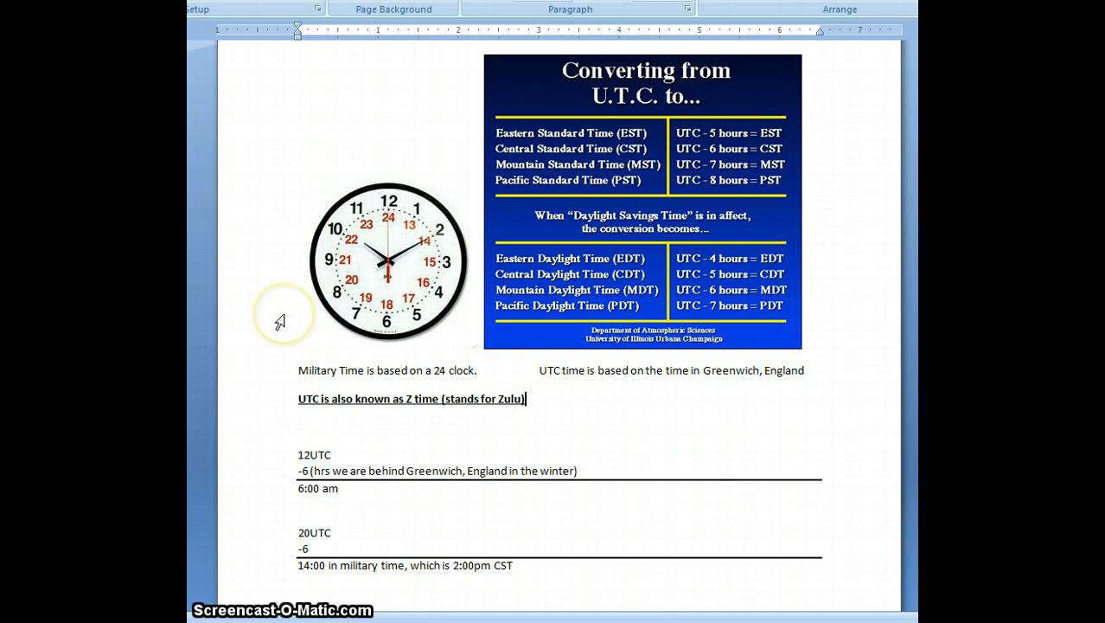
mouse_move(304, 280)
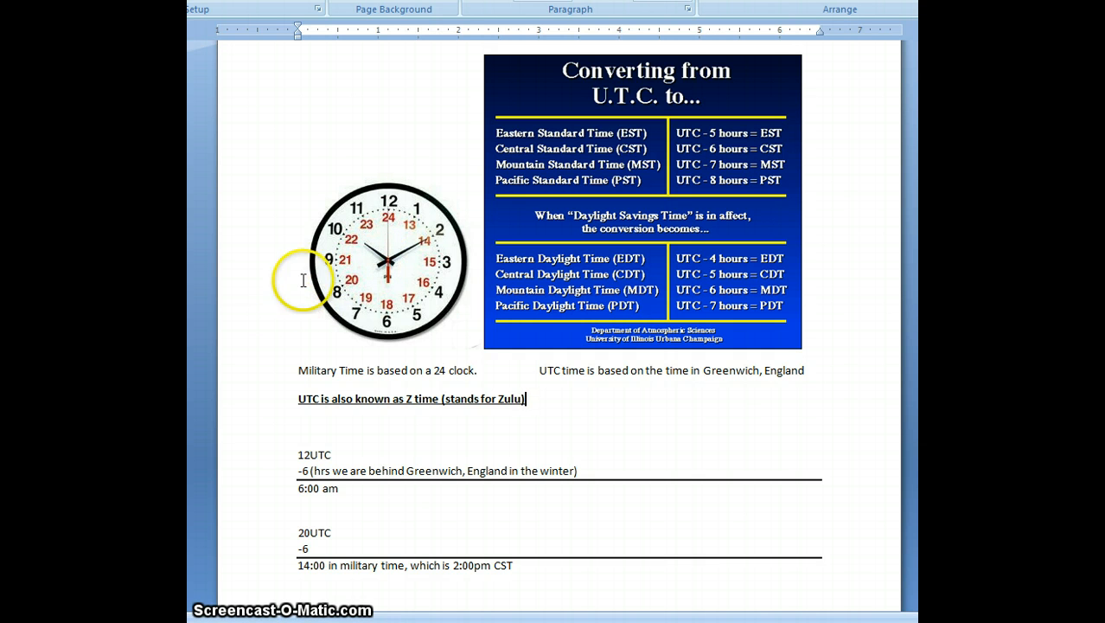
mouse_move(389, 208)
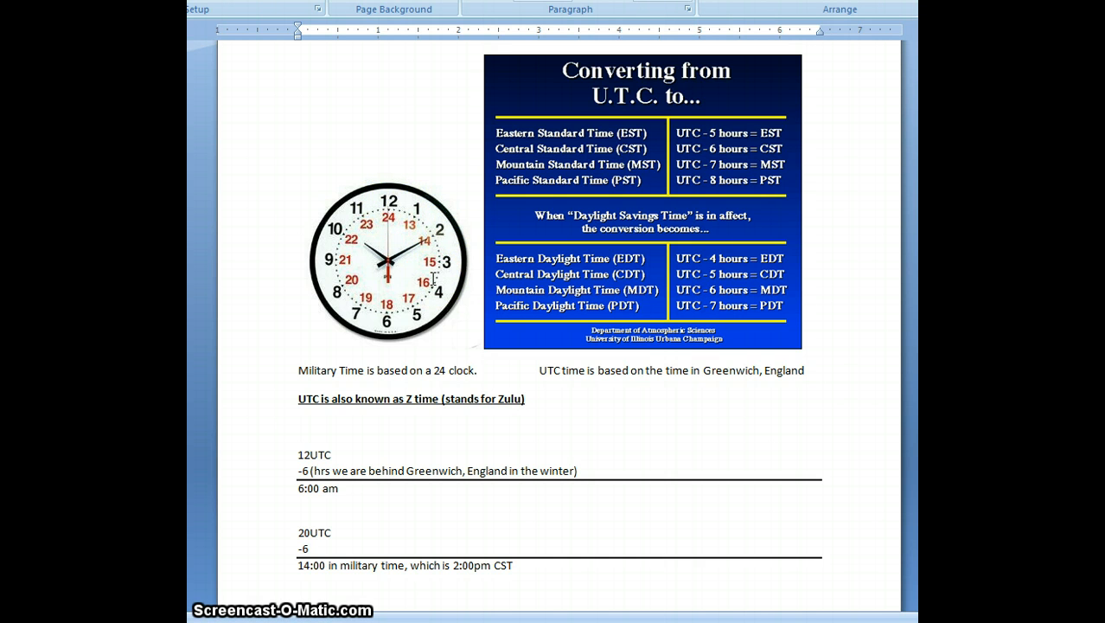
click(526, 398)
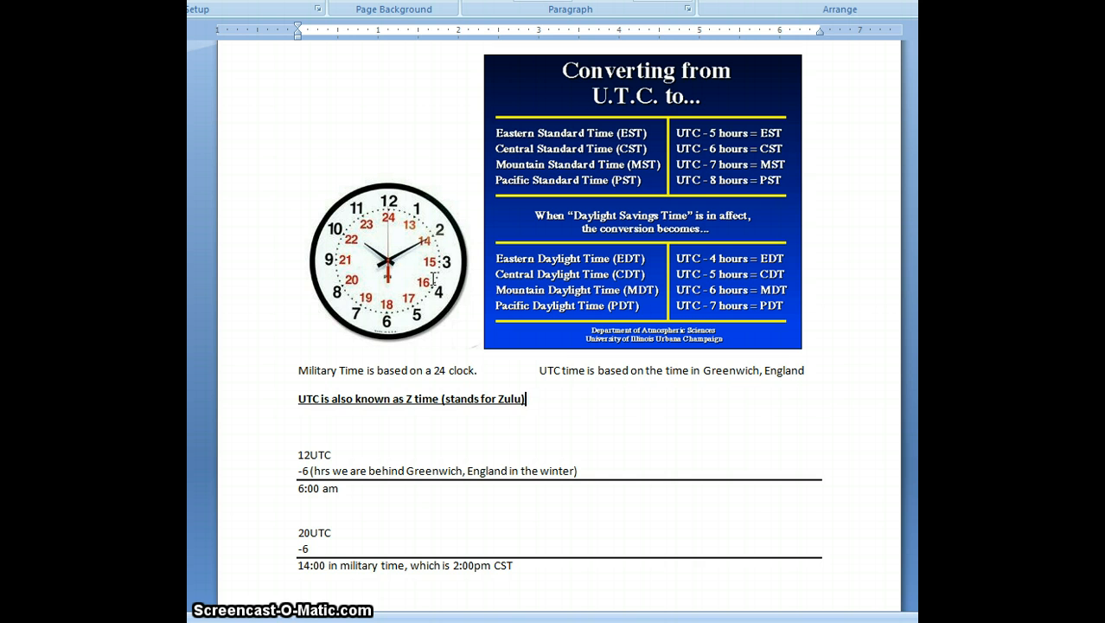
mouse_move(588, 332)
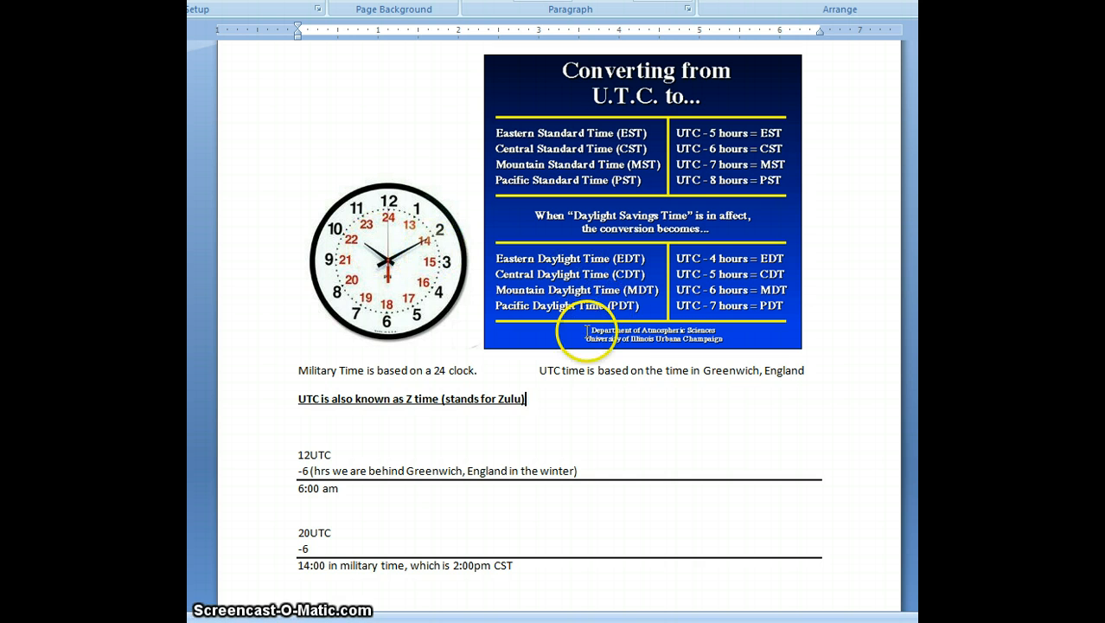
mouse_move(470, 426)
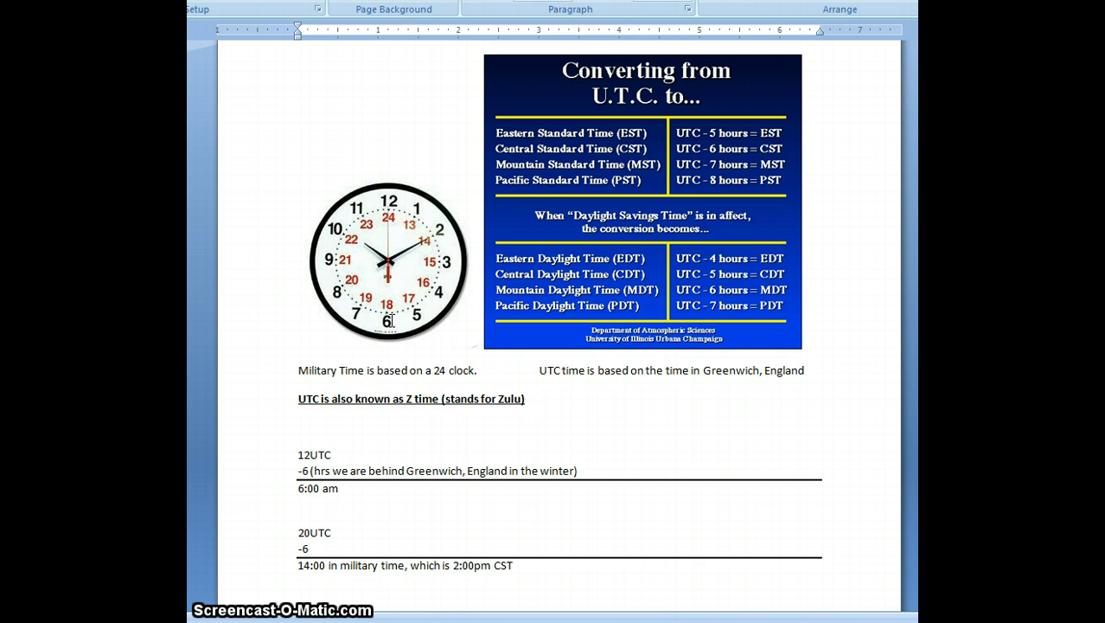
scroll(down, 3)
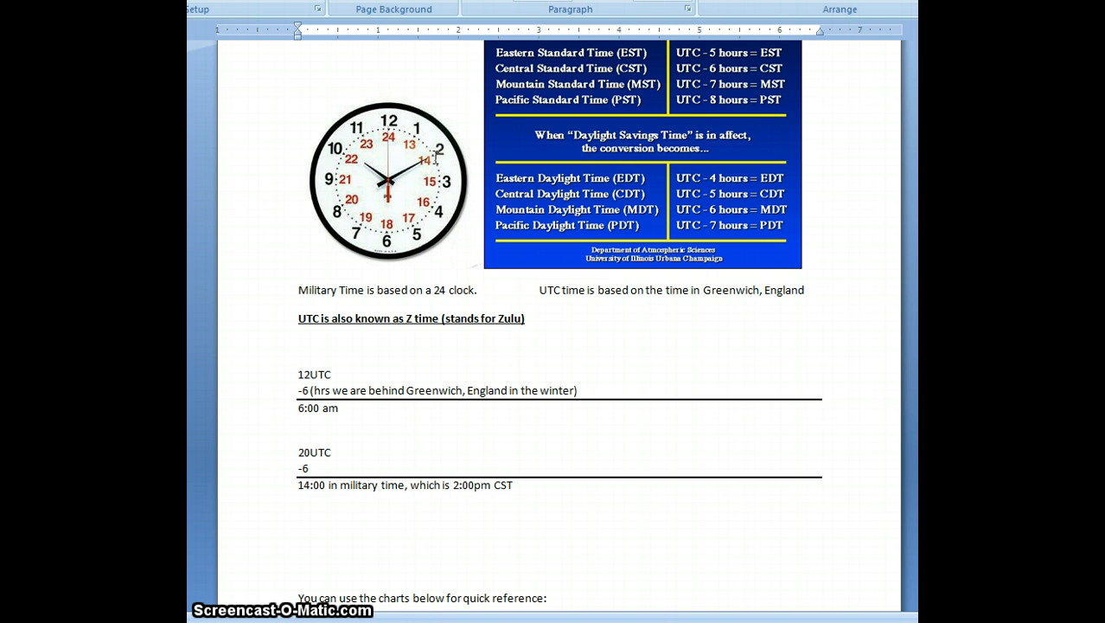
click(526, 318)
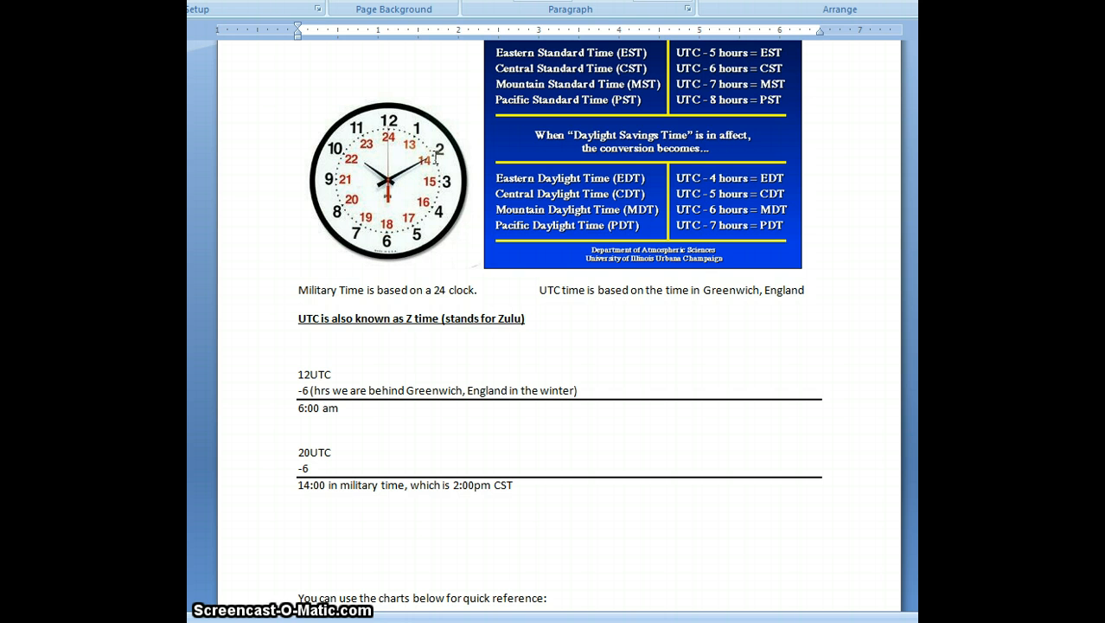
scroll(down, 3)
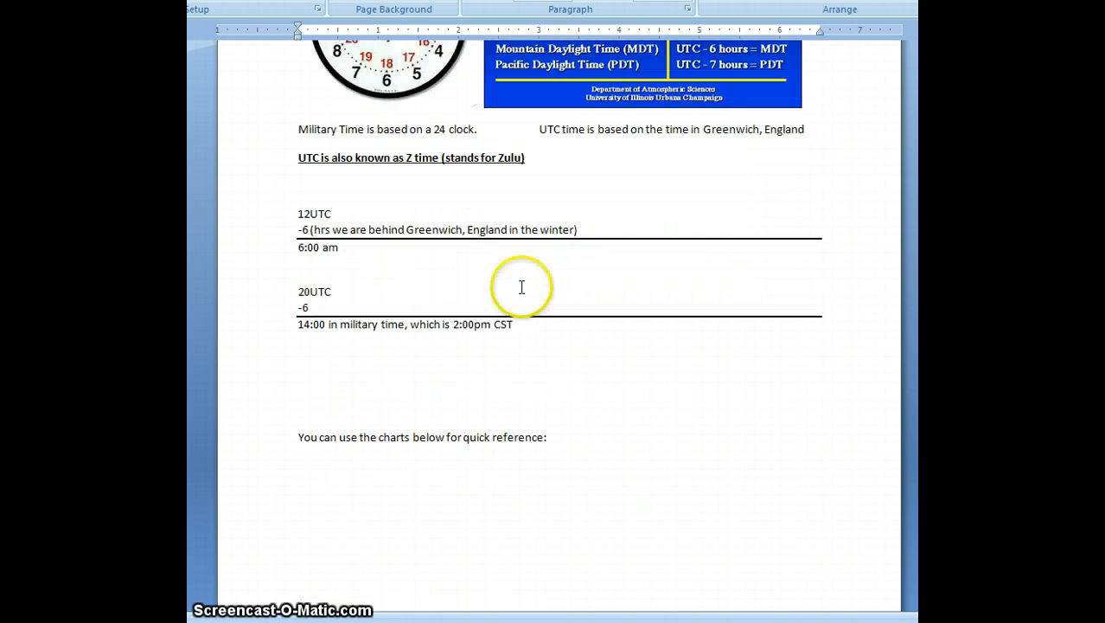
scroll(down, 3)
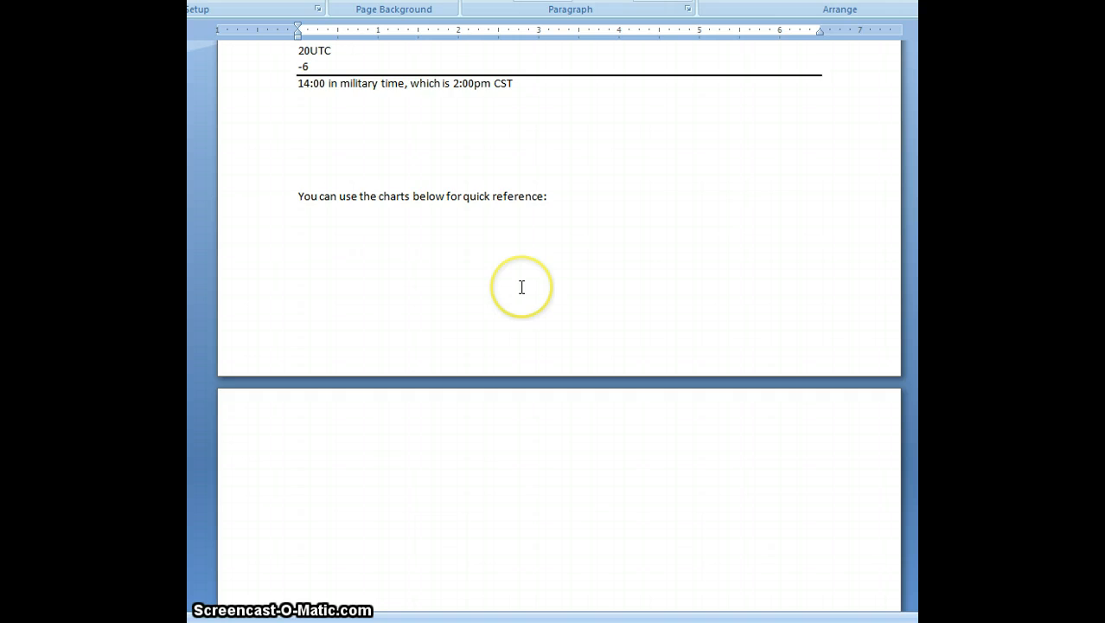
scroll(down, 3)
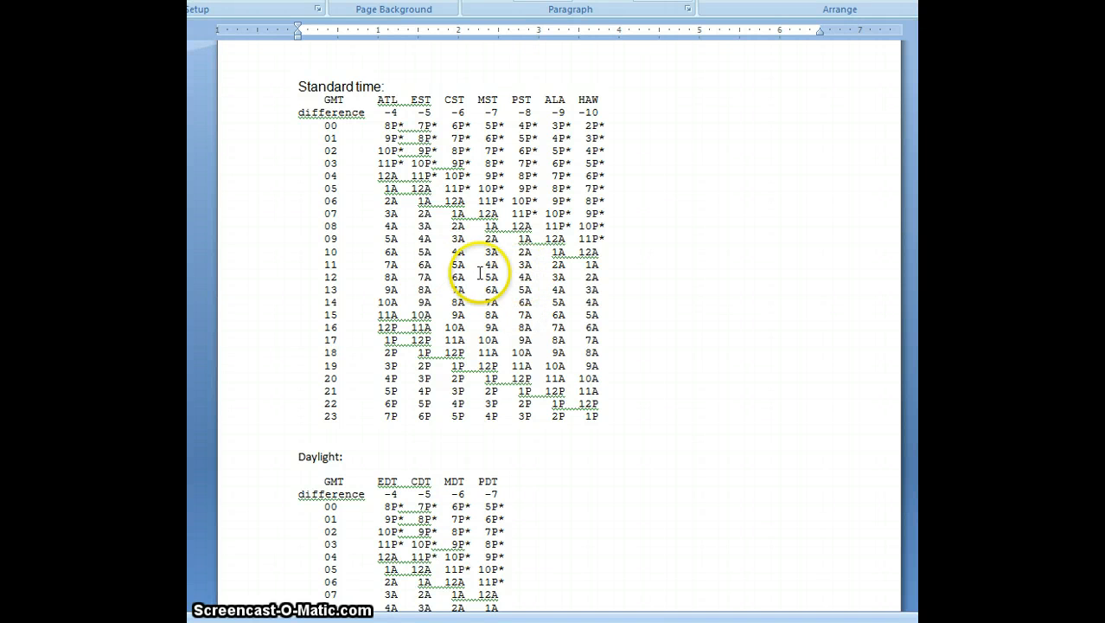
mouse_move(335, 200)
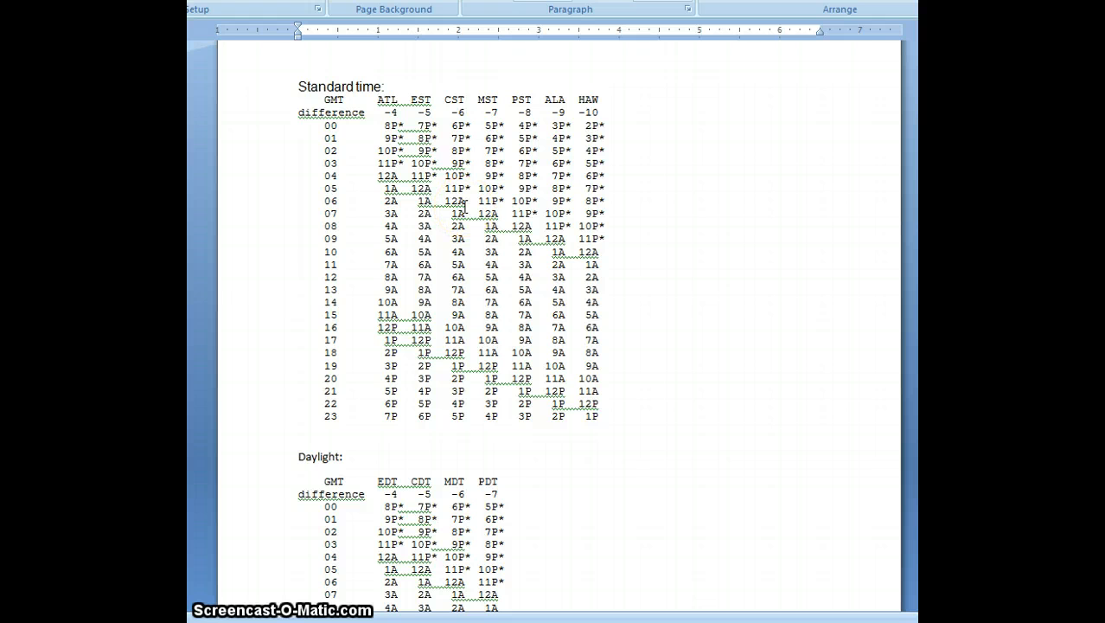
scroll(up, 3)
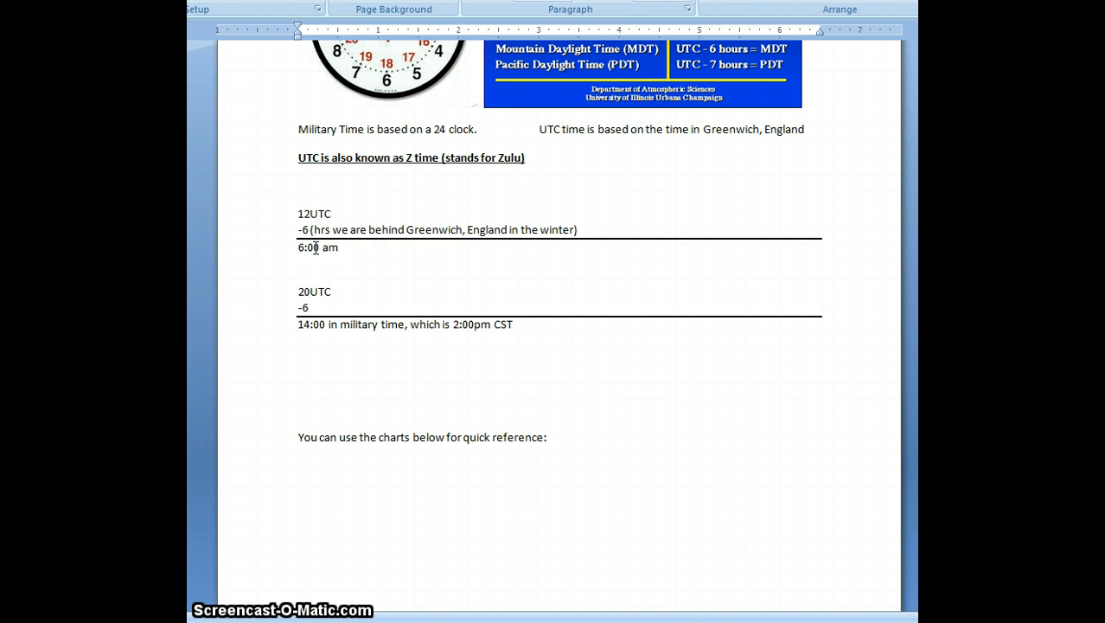
click(526, 157)
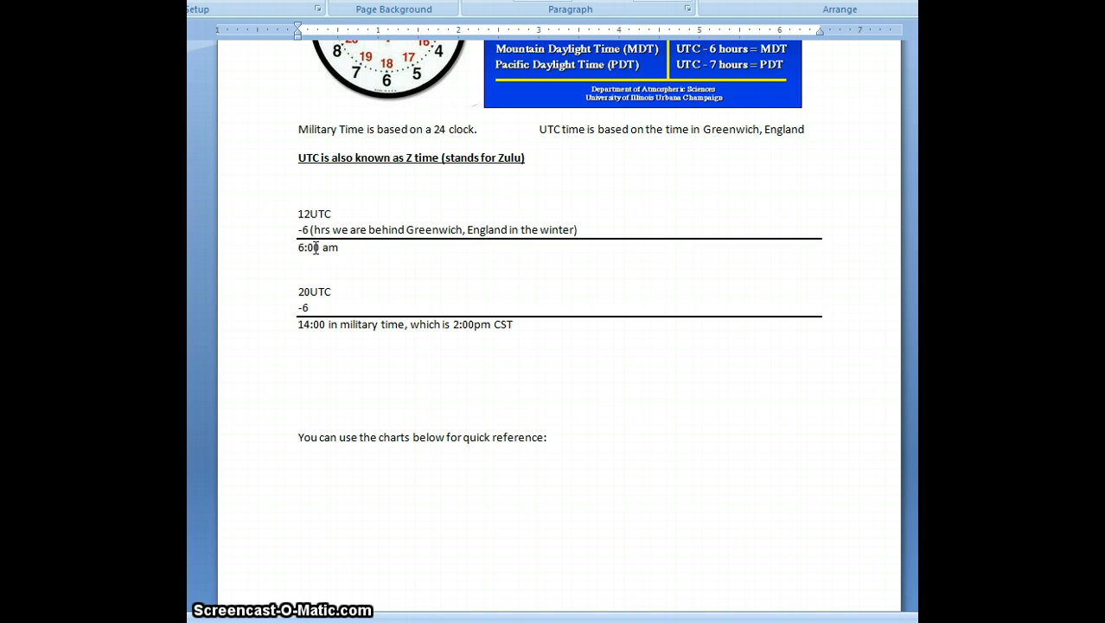
click(525, 157)
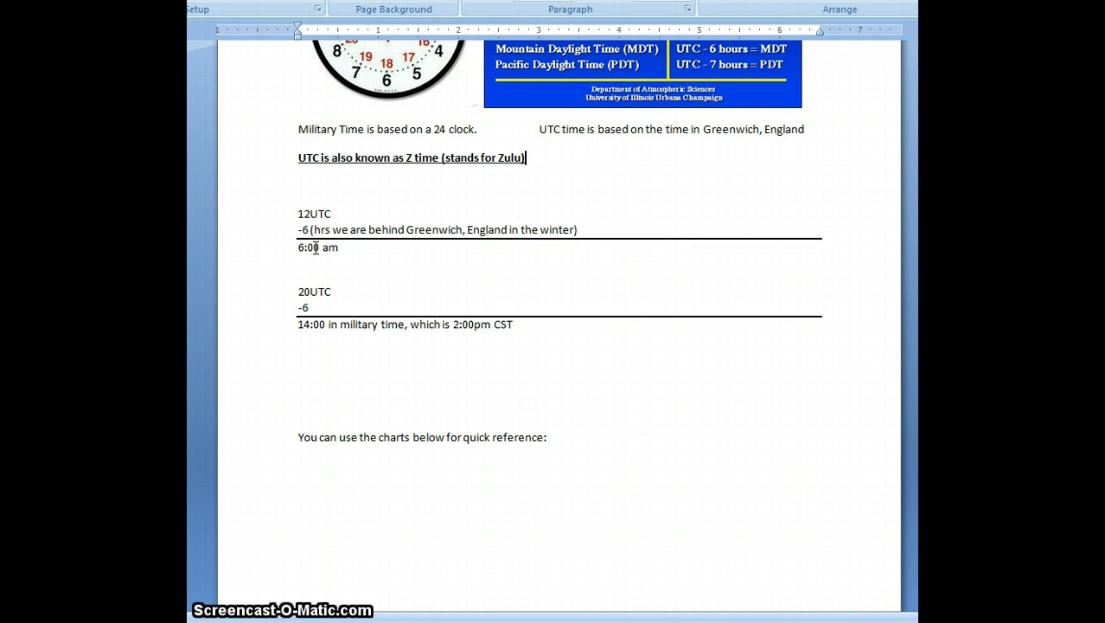